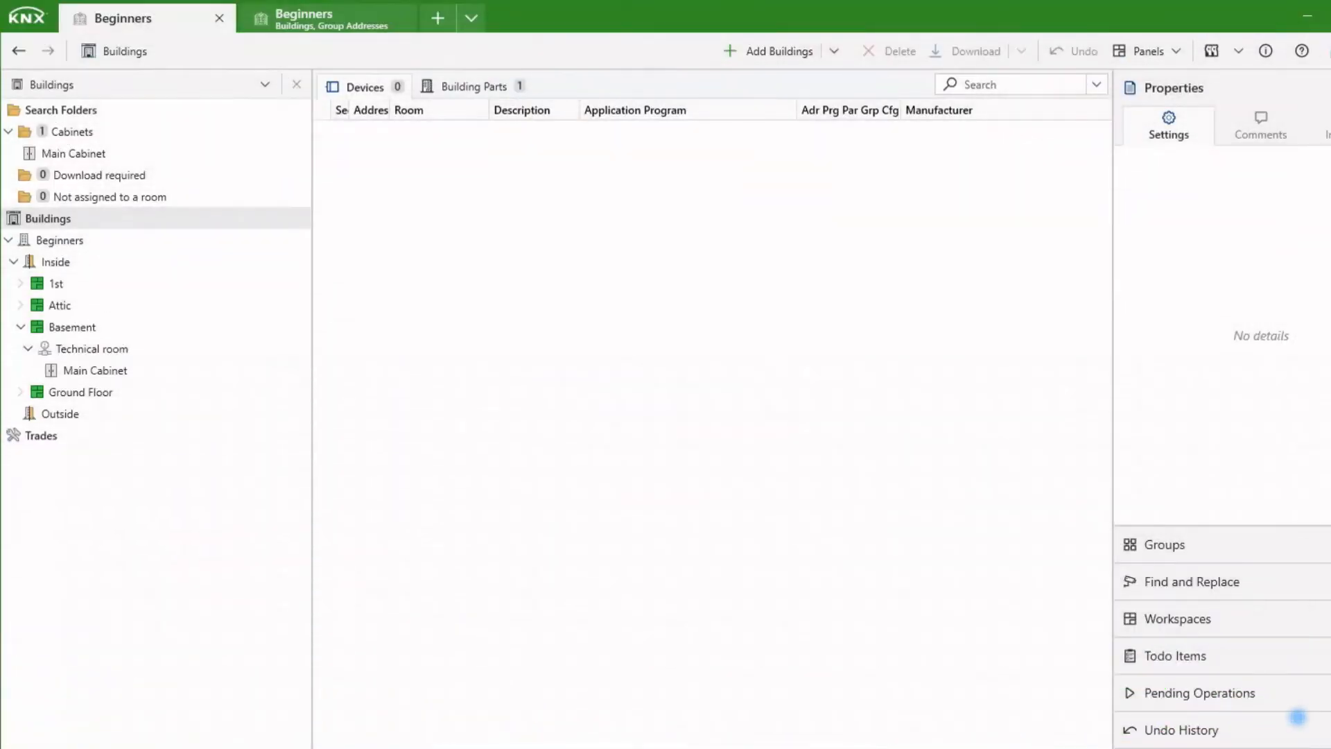
{"action": "mouse_move", "coordinate": [188, 31]}
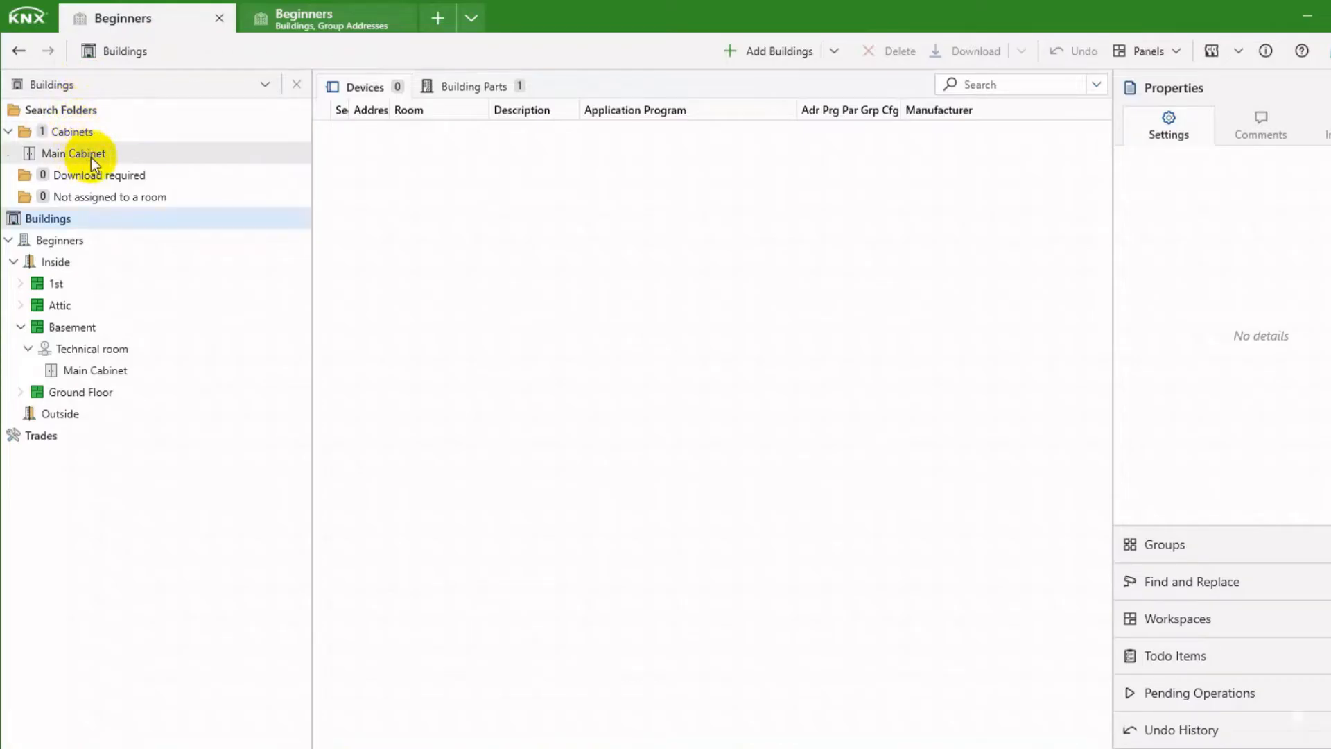
Open Main Cabinet from the Cabinets search folder to view its empty device list.
{"action": "left_click", "coordinate": [74, 154]}
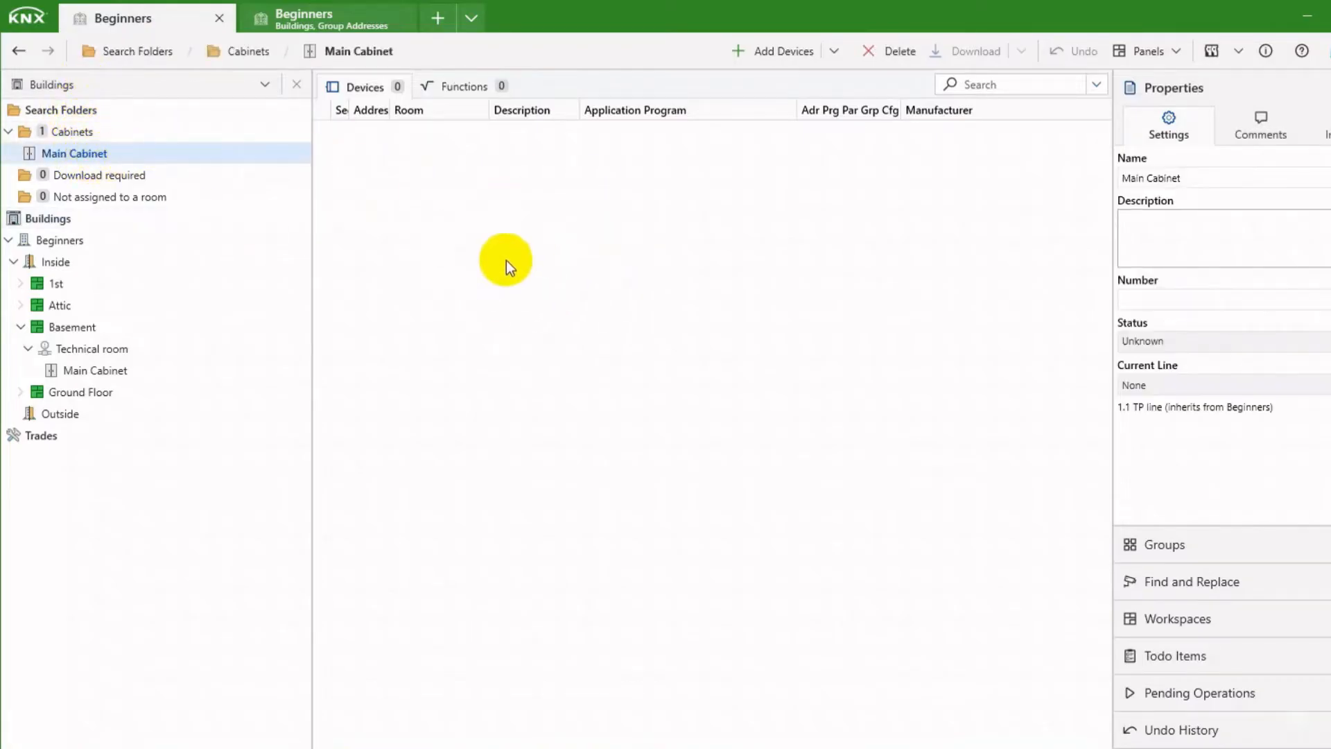
Open the device catalog from Main Cabinet and search order number 5WG1 125-1AB22.
{"action": "right_click", "coordinate": [75, 153]}
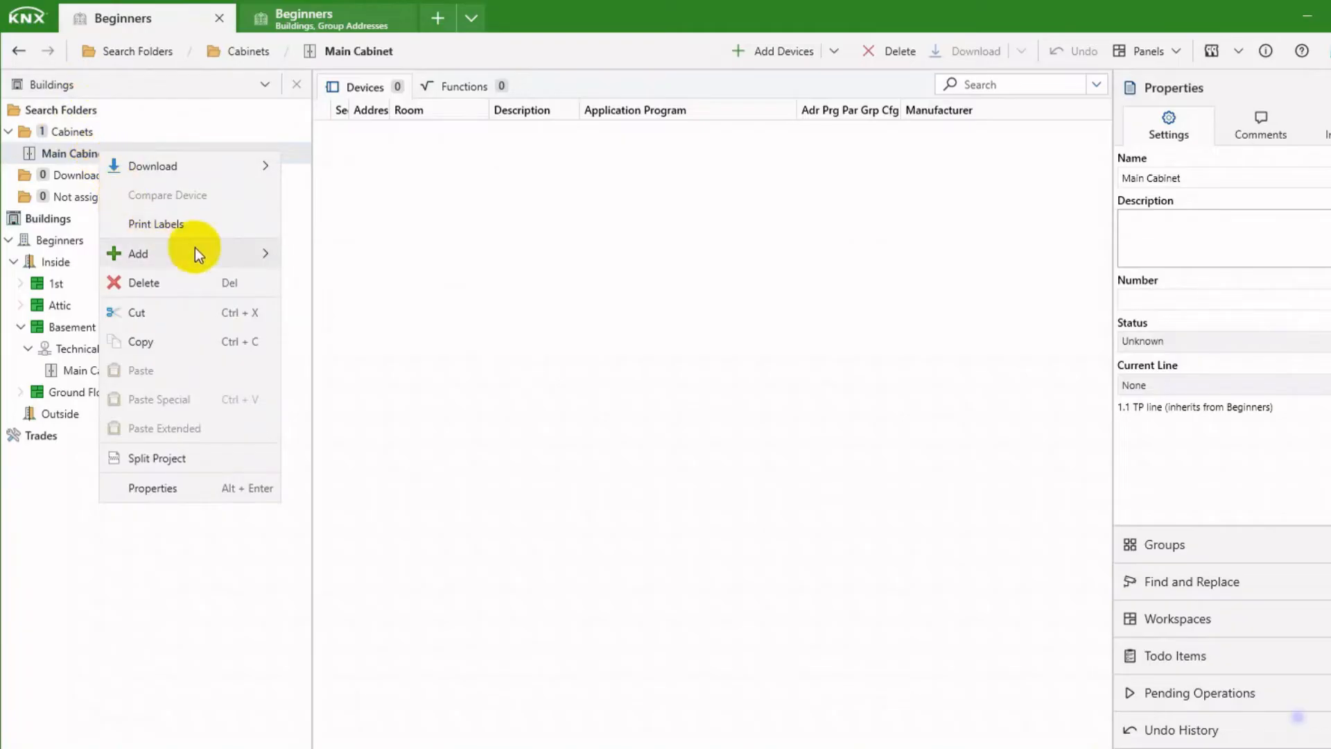
{"action": "left_click", "coordinate": [138, 253]}
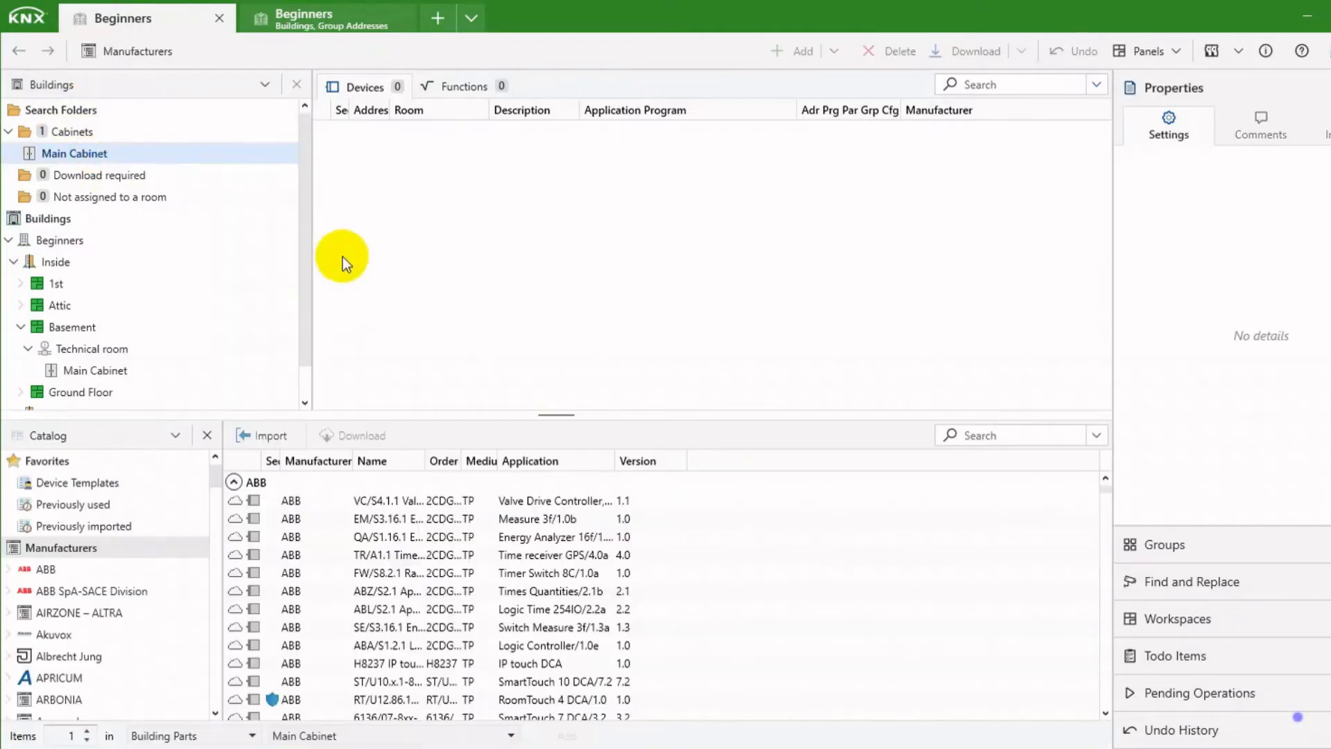
{"action": "type", "text": "5wg1 125-1ab22"}
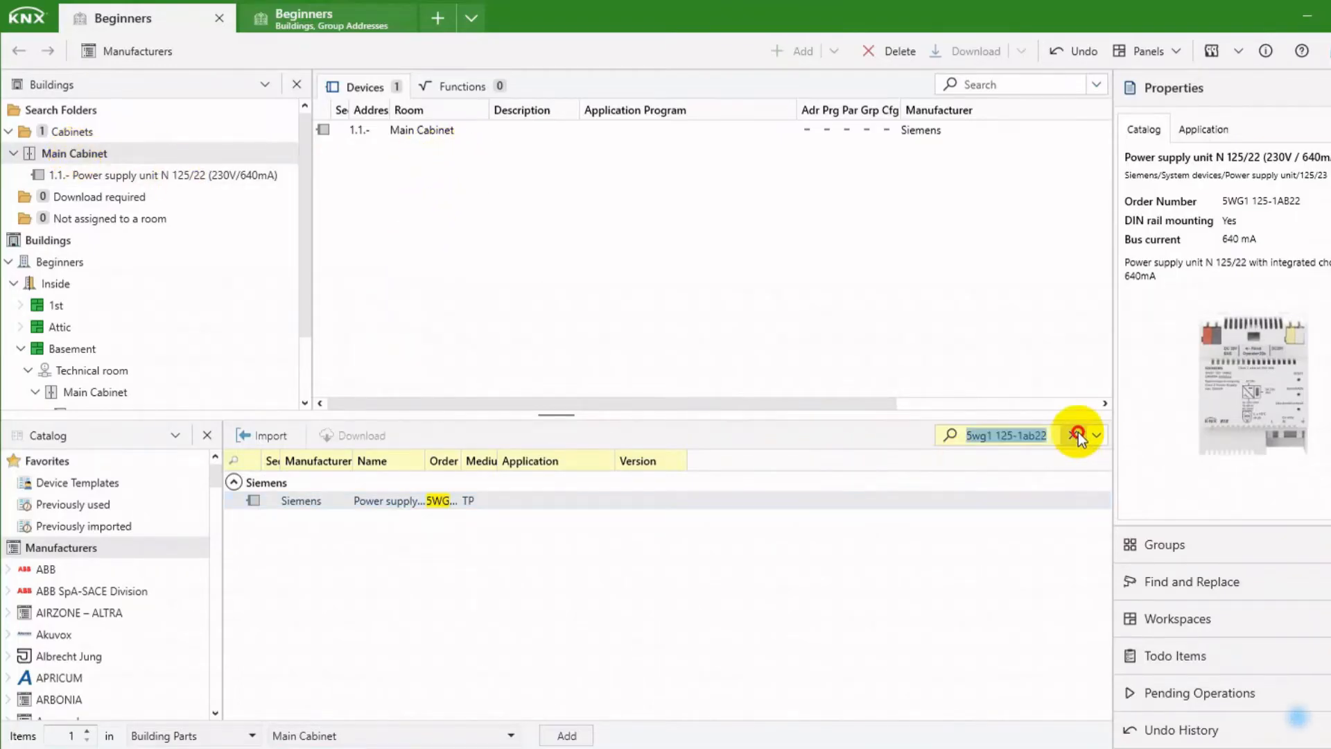
Add the MTN6502 SpaceLogic KNX IP Interface, set the project password, and accept its certificate.
{"action": "left_click", "coordinate": [1078, 435]}
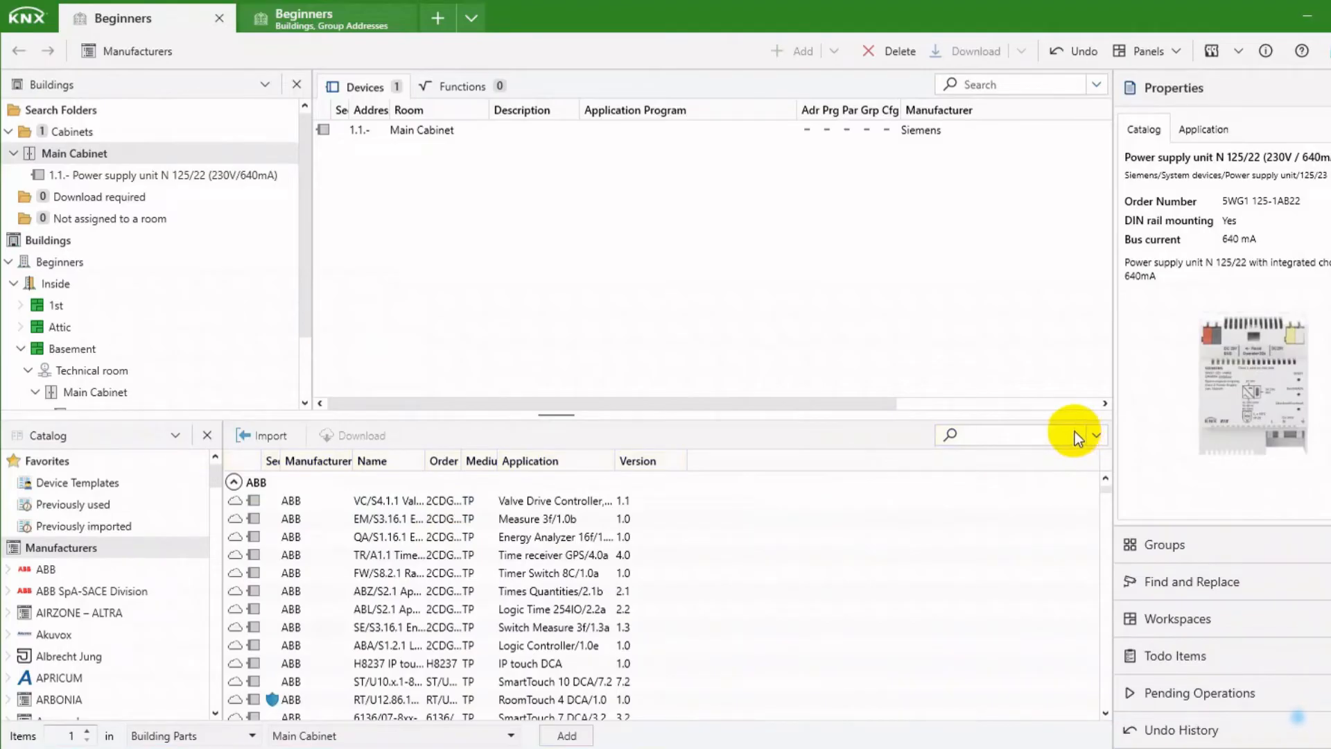
{"action": "type", "text": "mtn6502"}
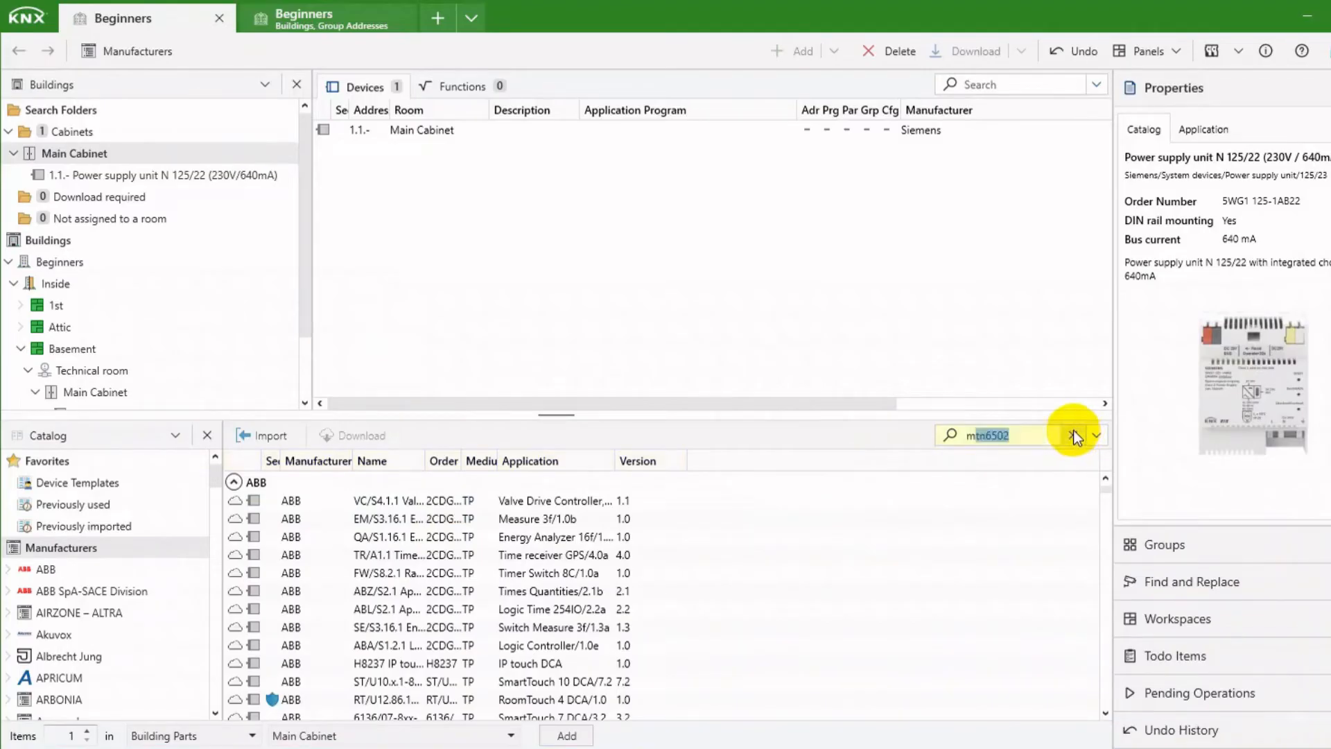
{"action": "left_click", "coordinate": [1074, 435]}
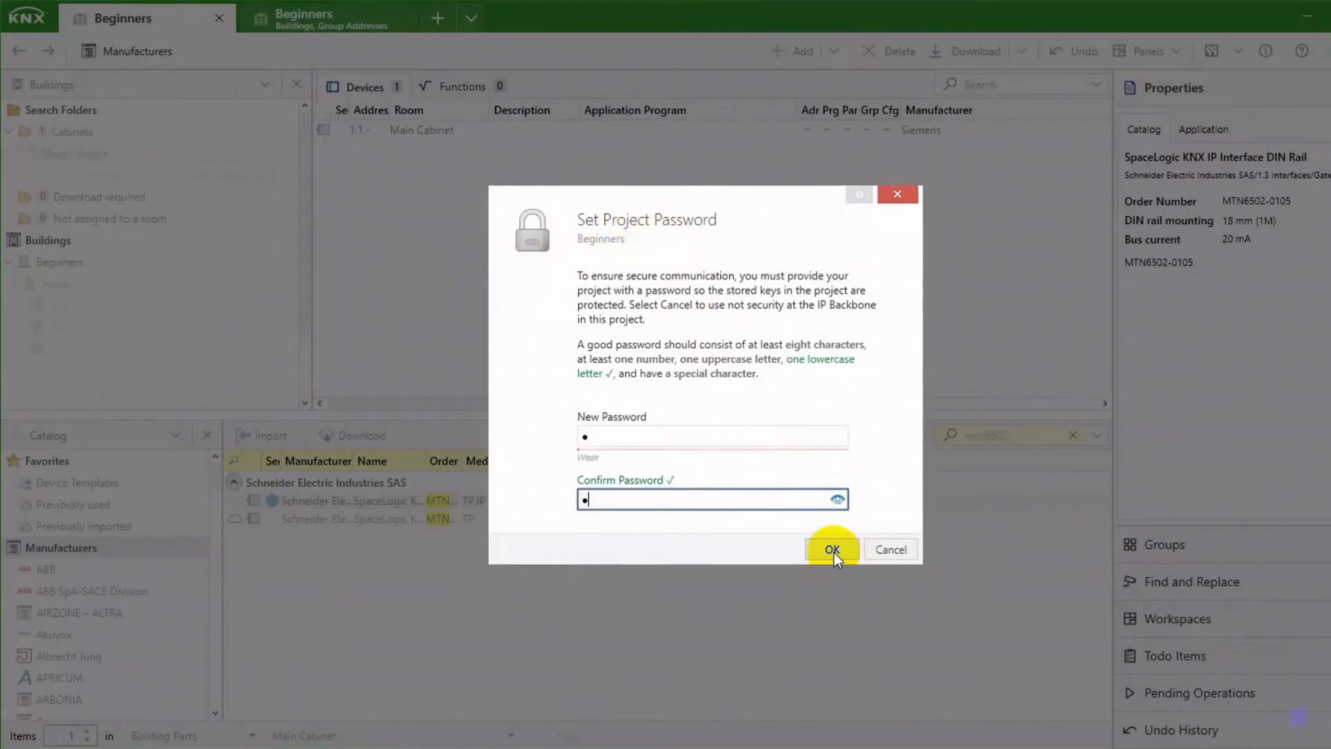
{"action": "left_click", "coordinate": [832, 549]}
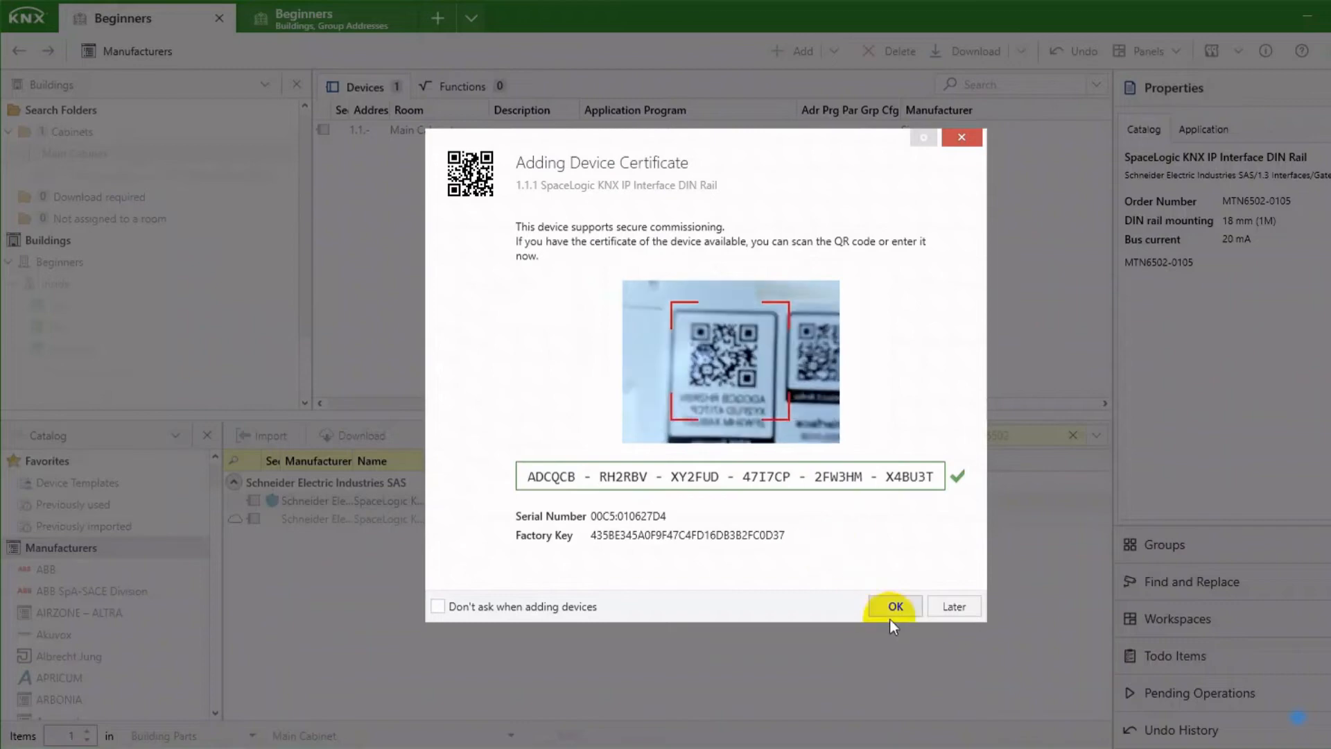
{"action": "left_click", "coordinate": [892, 606]}
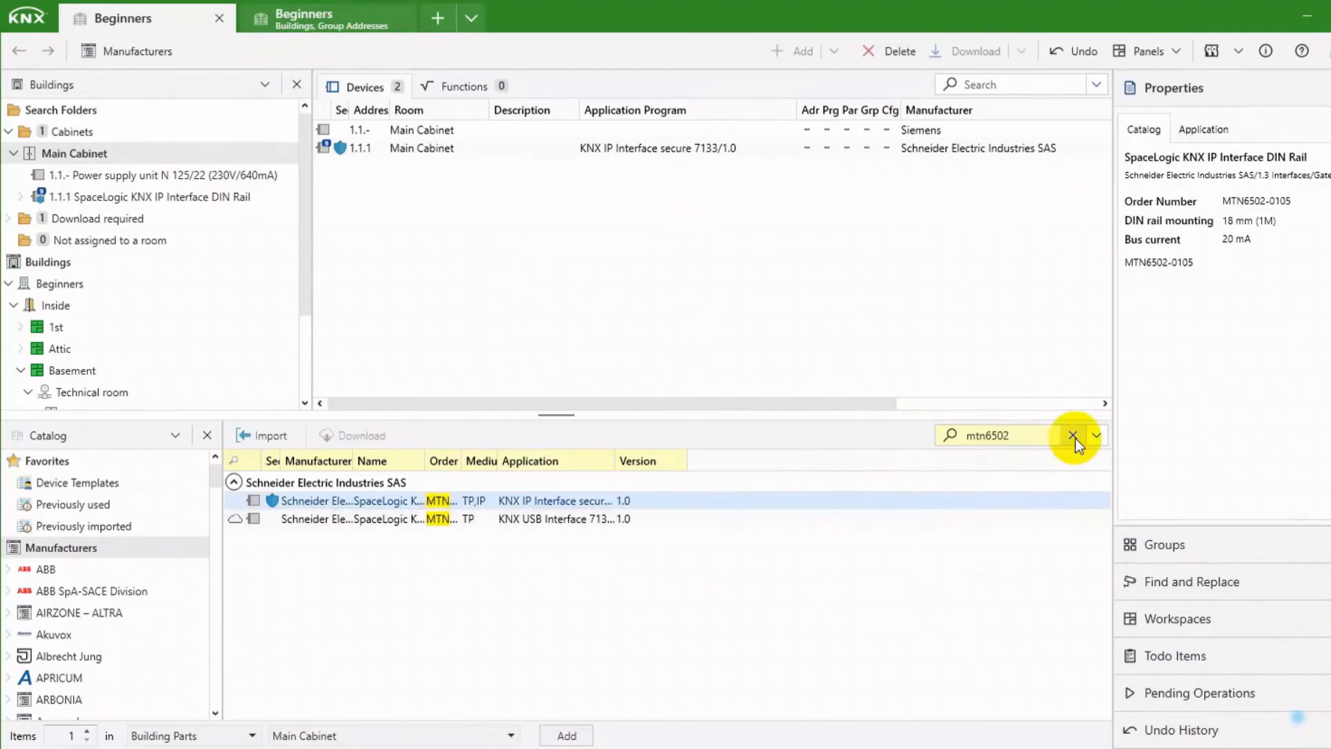
Search 5033, add the GIRA actuator version 2.5, and accept its device certificate.
{"action": "left_click", "coordinate": [1074, 435]}
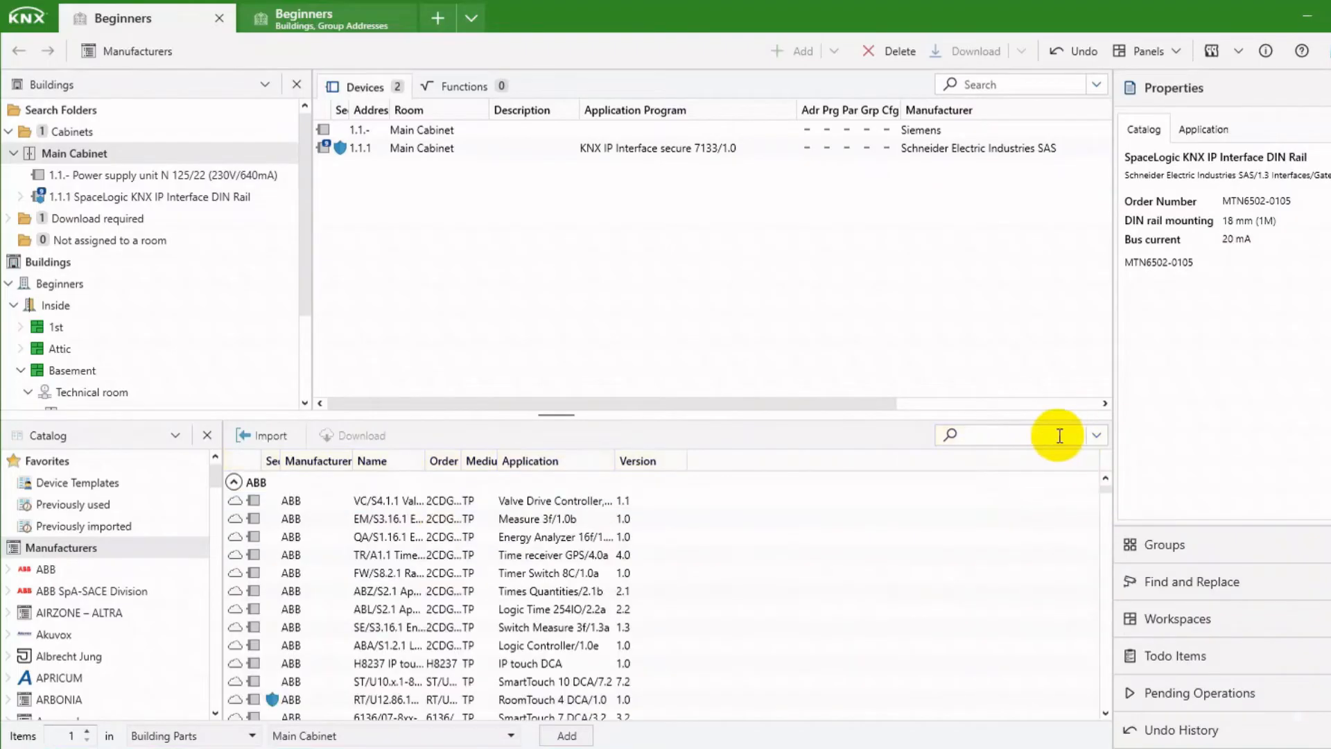
{"action": "type", "text": "5033"}
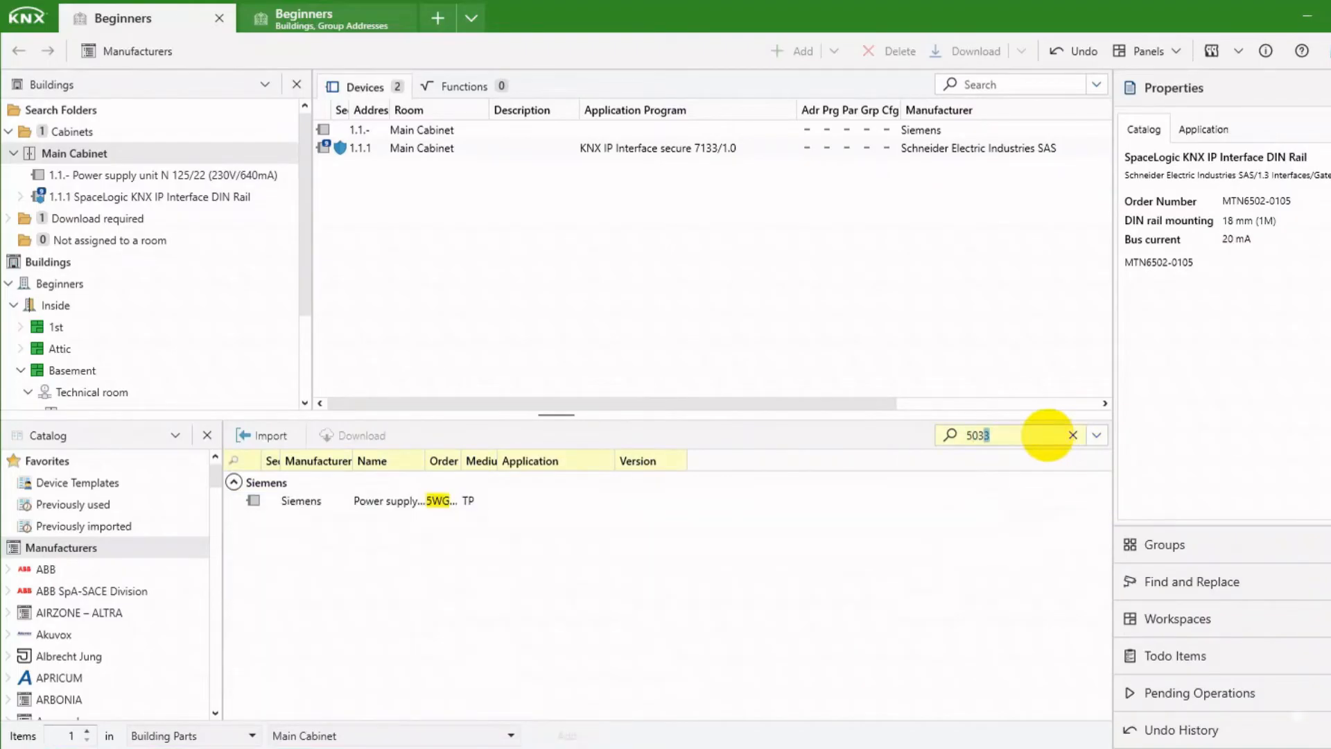
{"action": "left_click", "coordinate": [365, 518]}
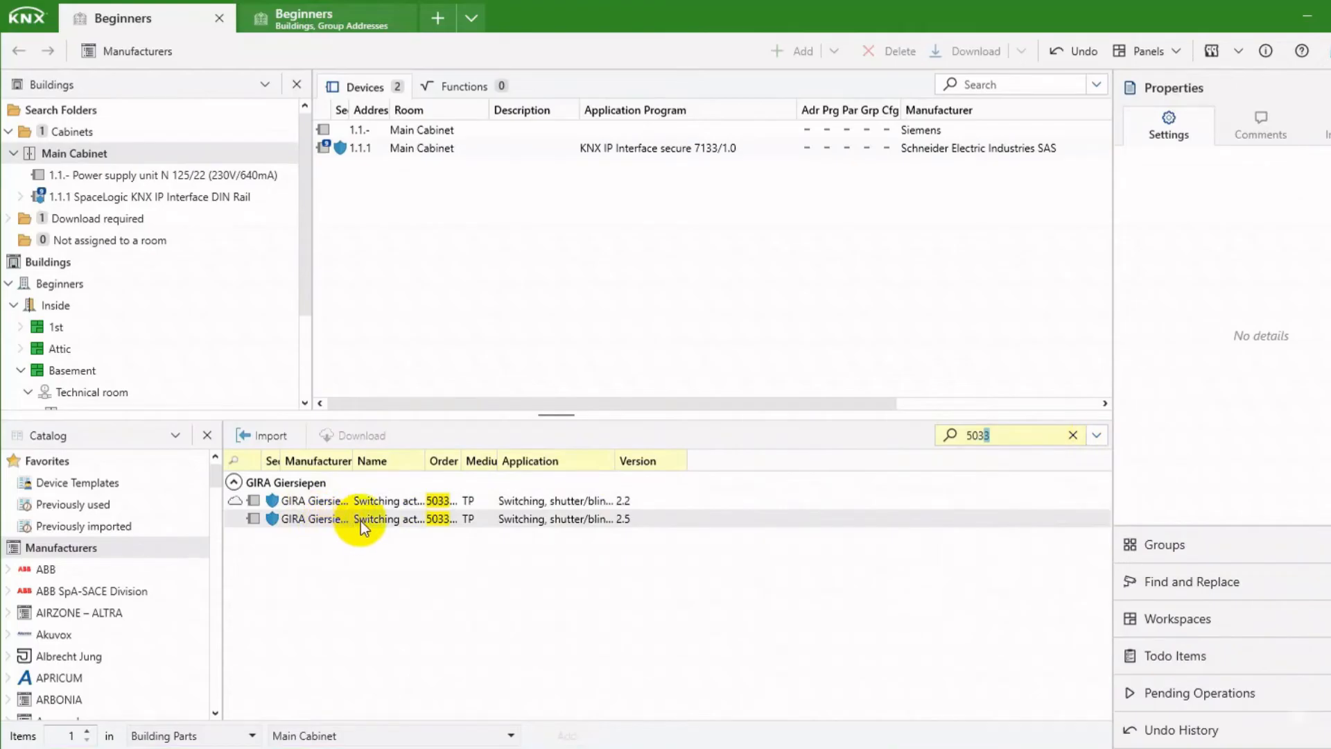
{"action": "double_click", "coordinate": [365, 518]}
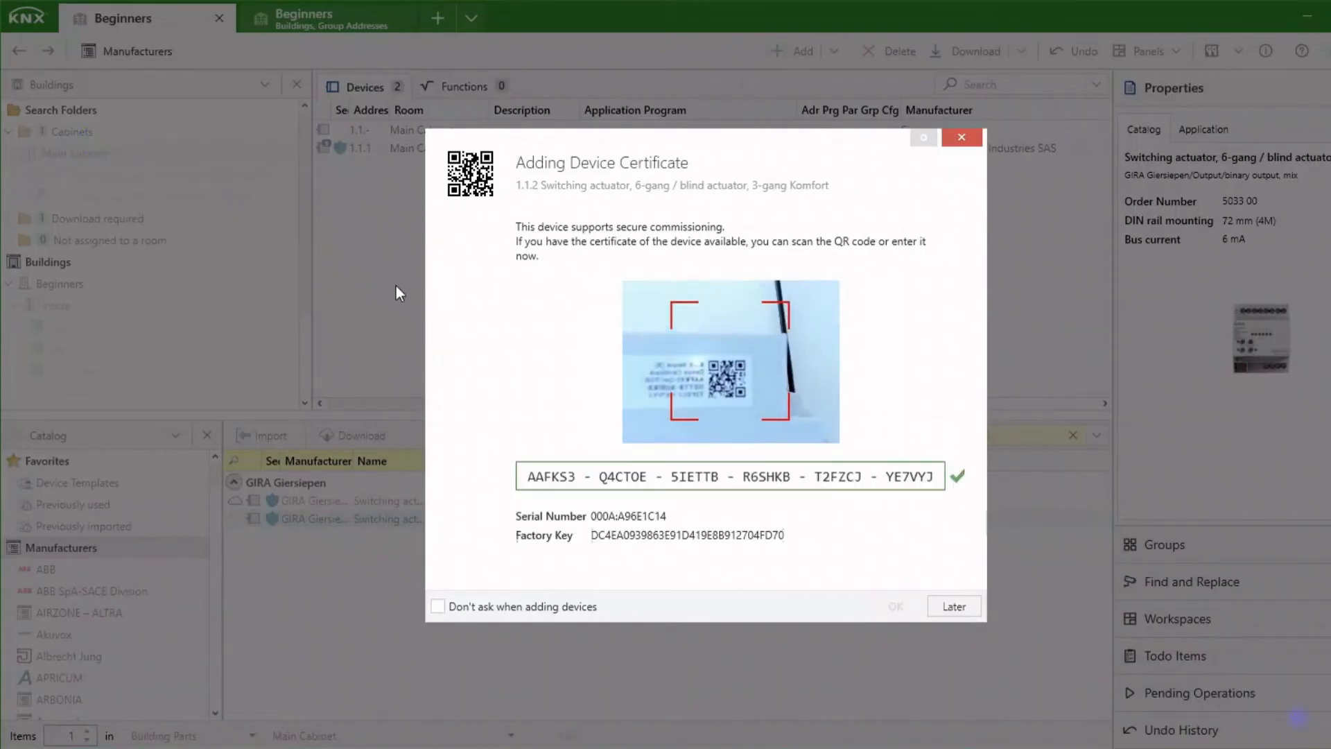
{"action": "left_click", "coordinate": [895, 605]}
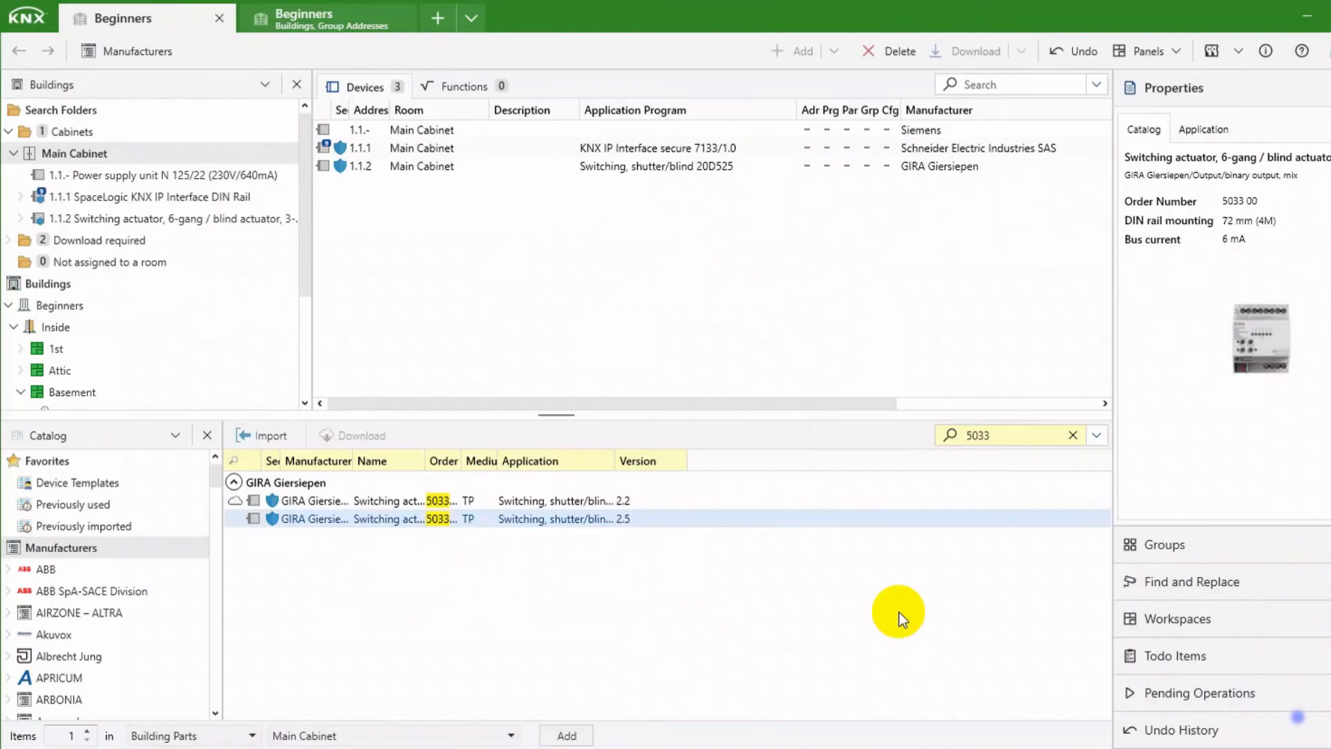
{"action": "mouse_move", "coordinate": [716, 549]}
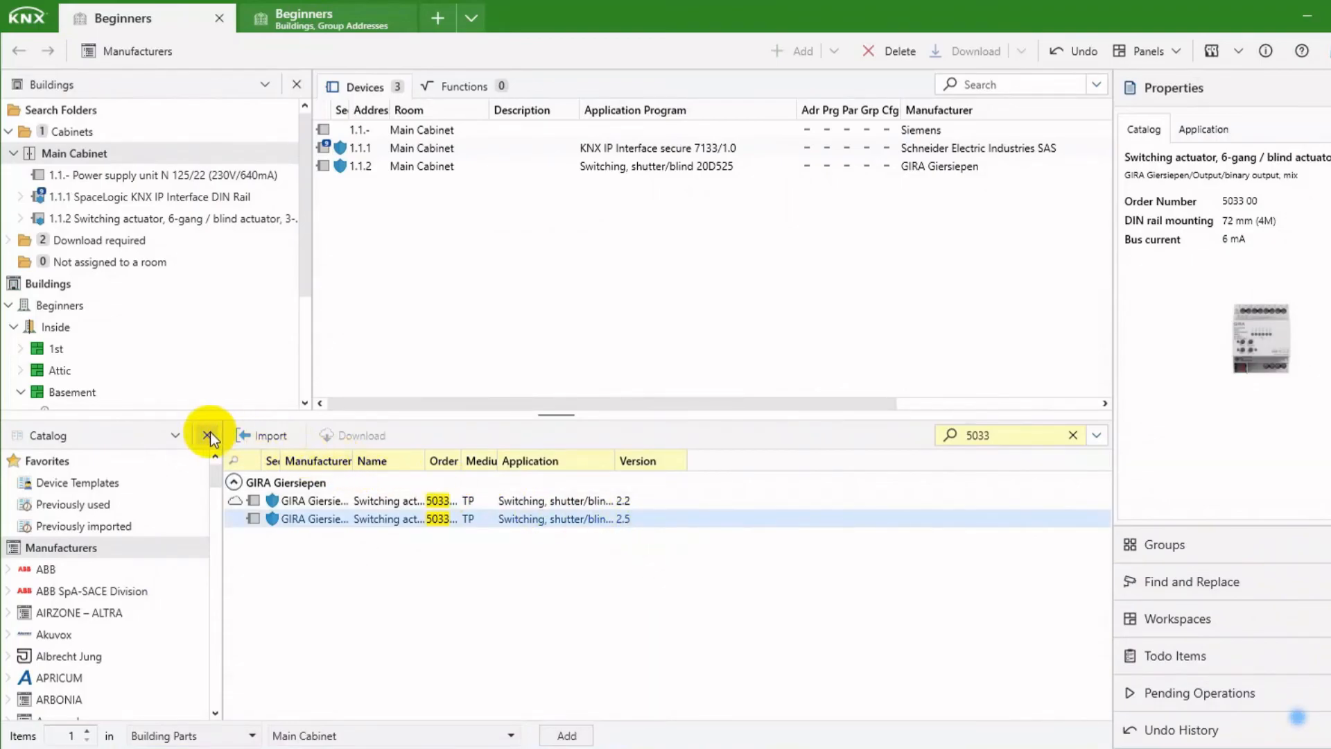
Close the catalog and expand IP interface 1.1.1 to list tunneling addresses 1.1.248–1.1.255.
{"action": "left_click", "coordinate": [209, 436]}
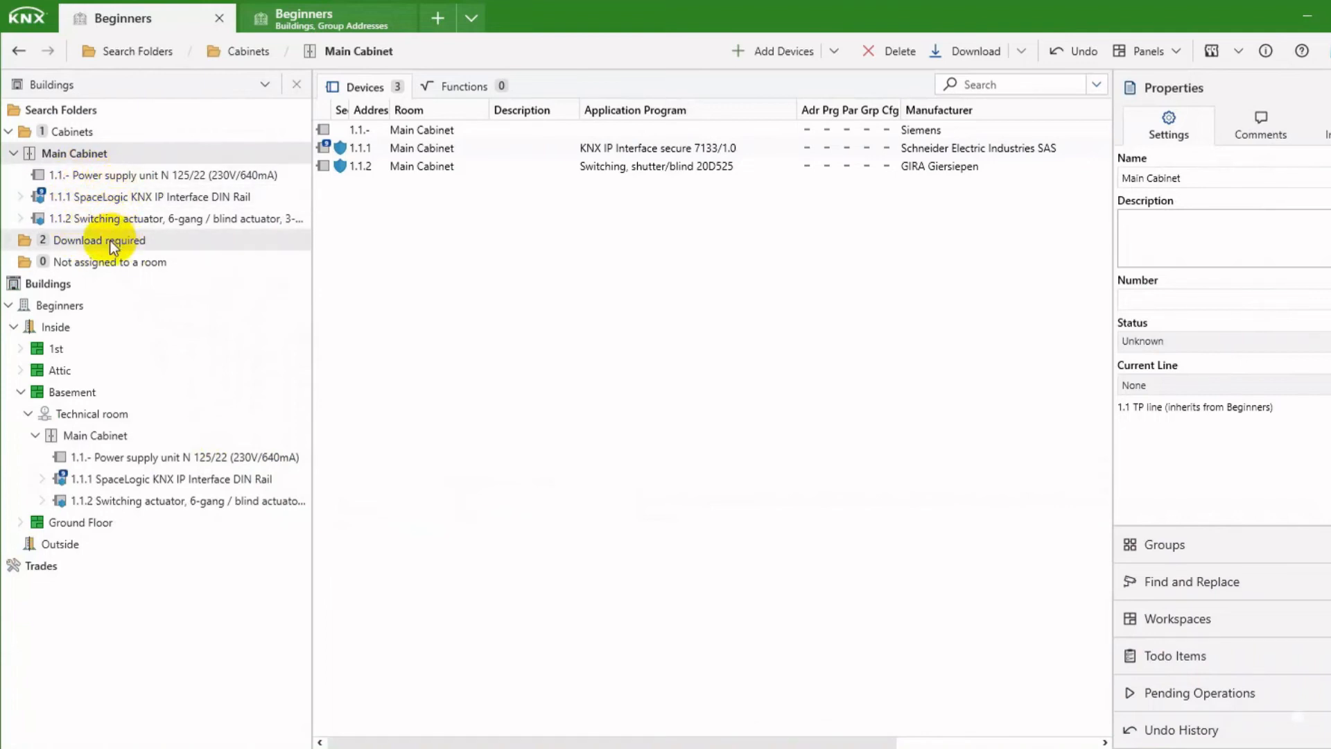
{"action": "left_click", "coordinate": [109, 262]}
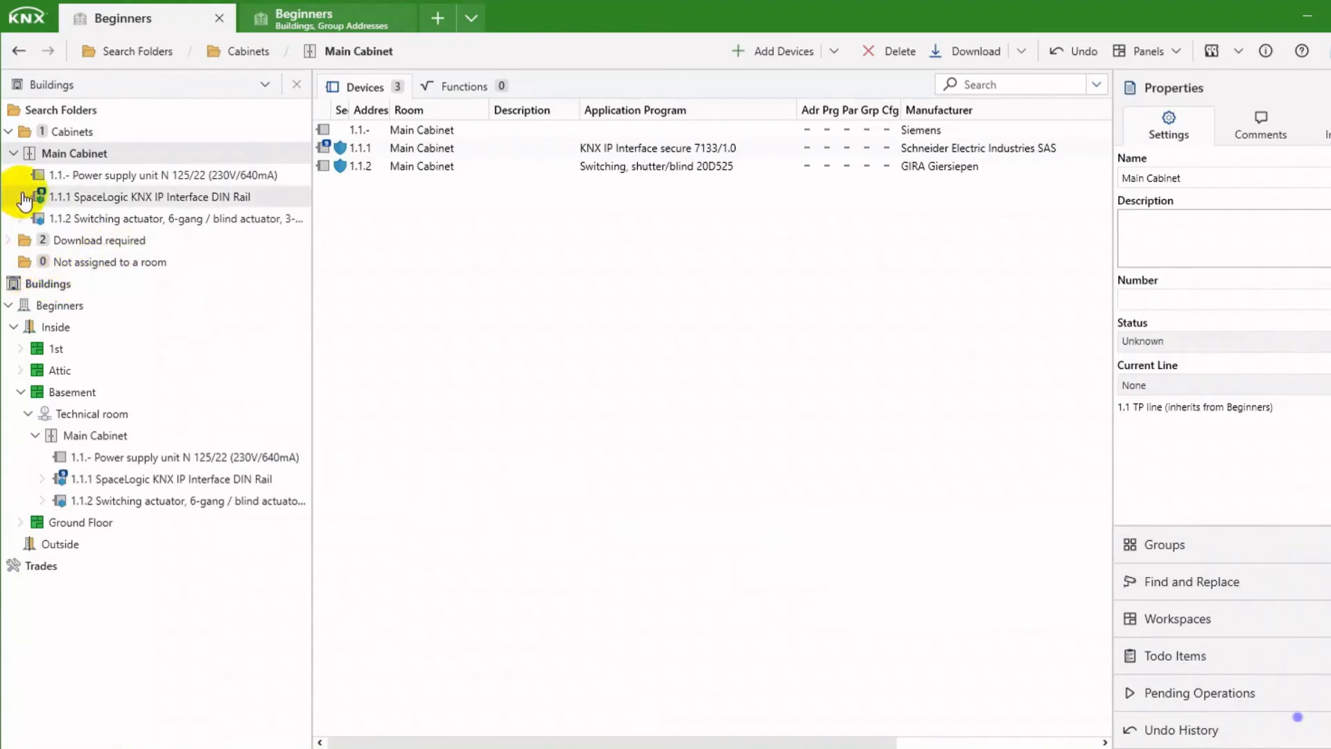
{"action": "left_click", "coordinate": [23, 196]}
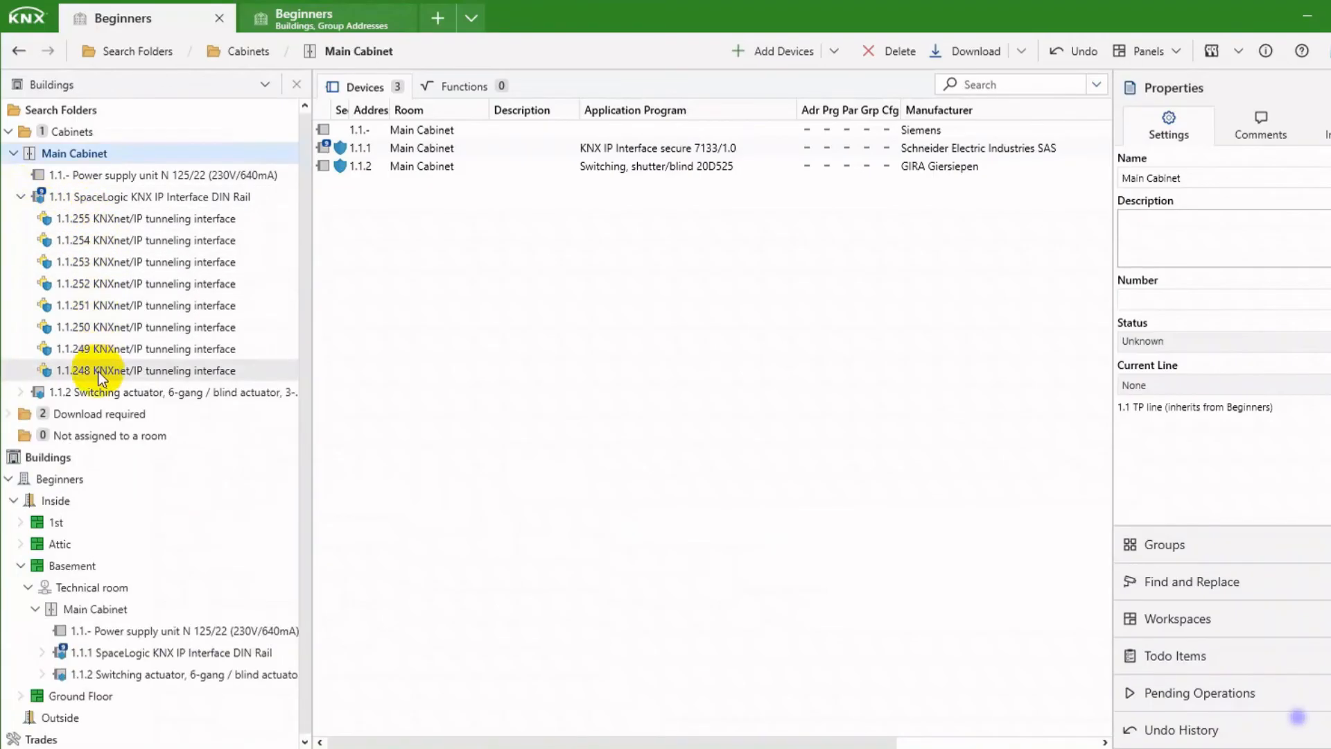